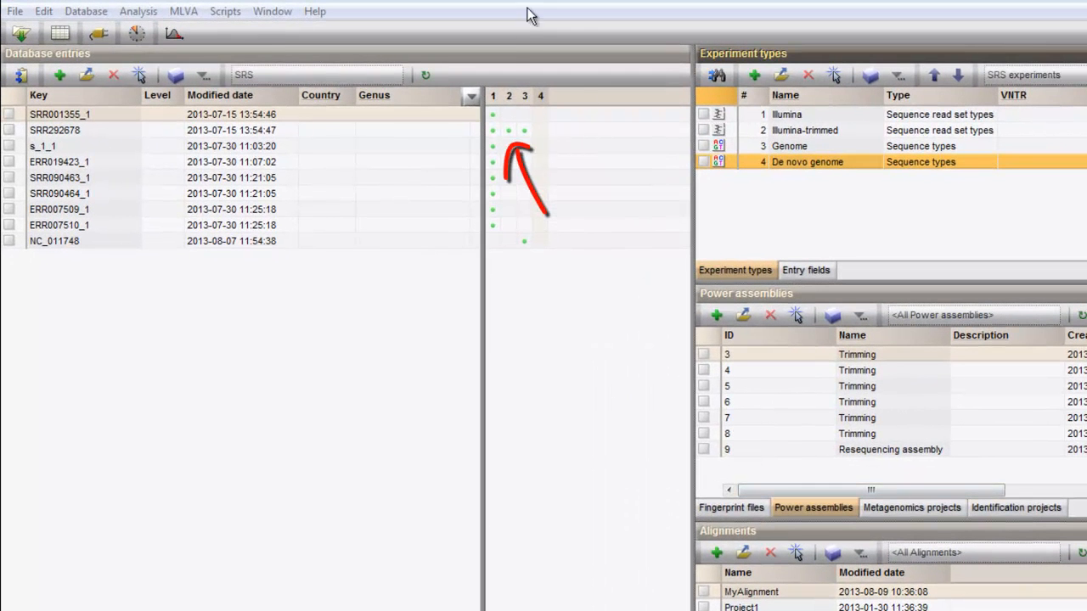
Open the SRR292678 read set report from its experiment dot in Database entries.
double_click(54, 129)
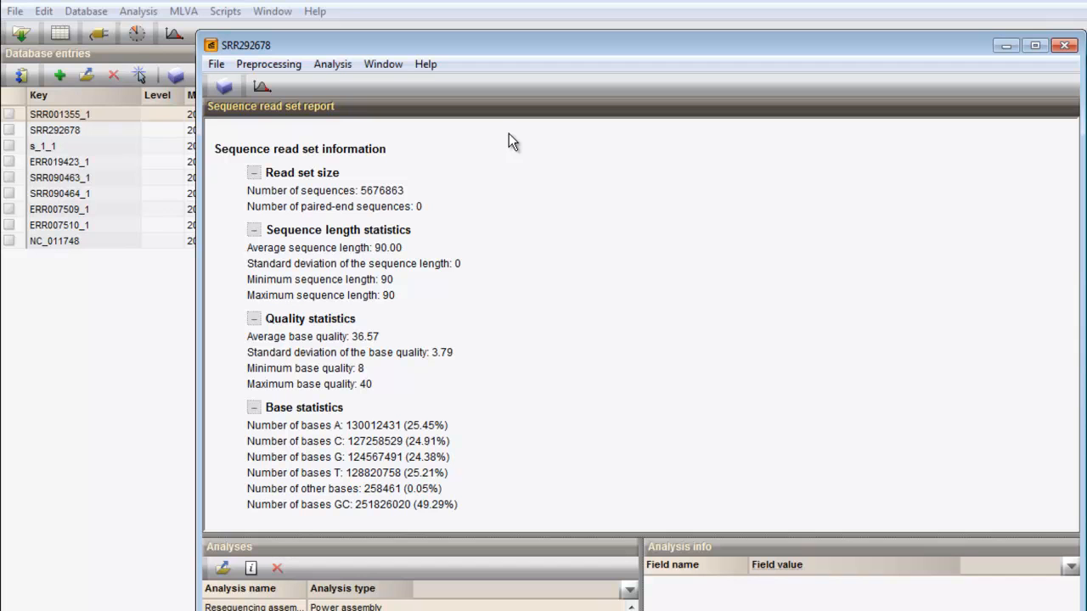
click(302, 173)
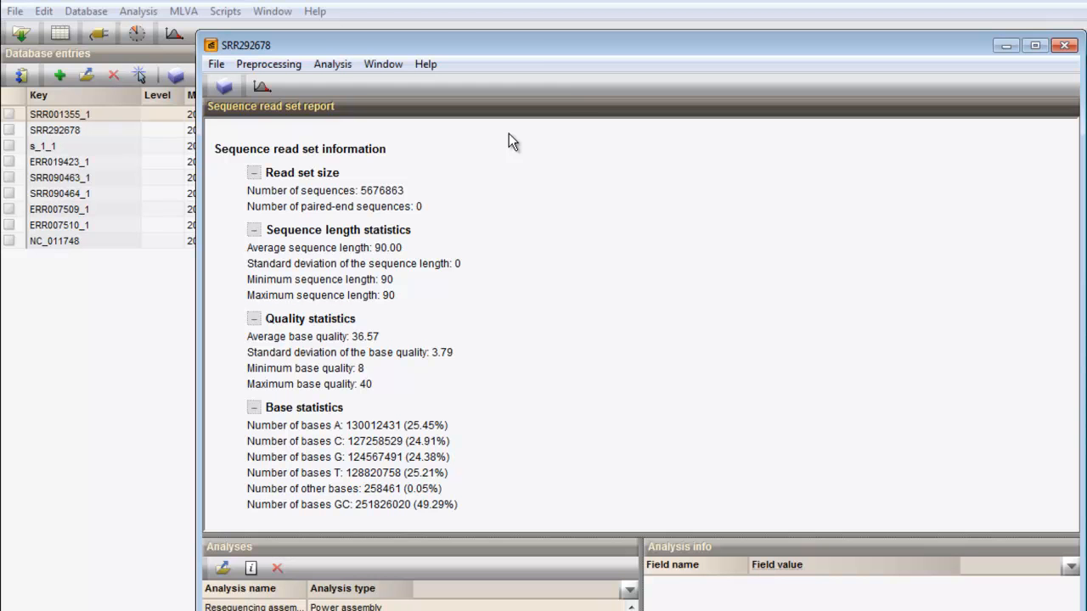
Show the Analysis menu options for the SRR292678 read set.
click(332, 64)
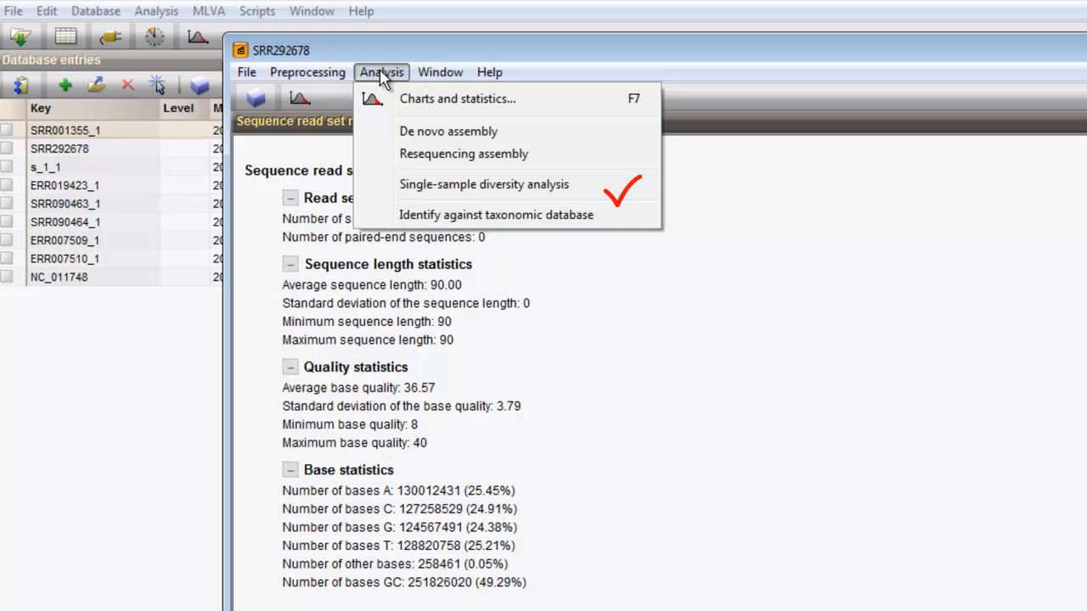
mouse_move(463, 154)
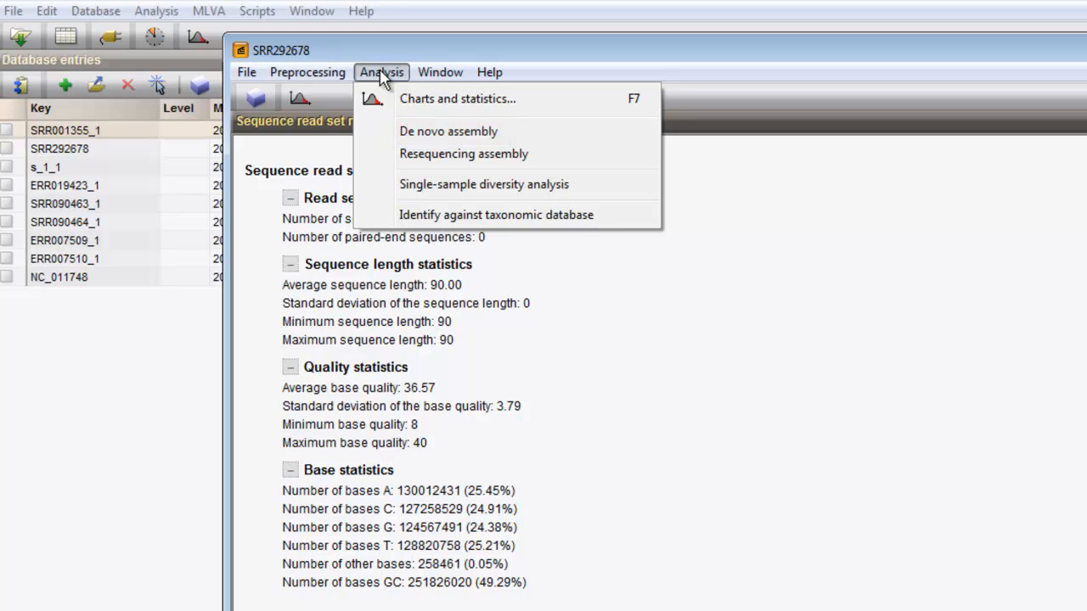
mouse_move(484, 185)
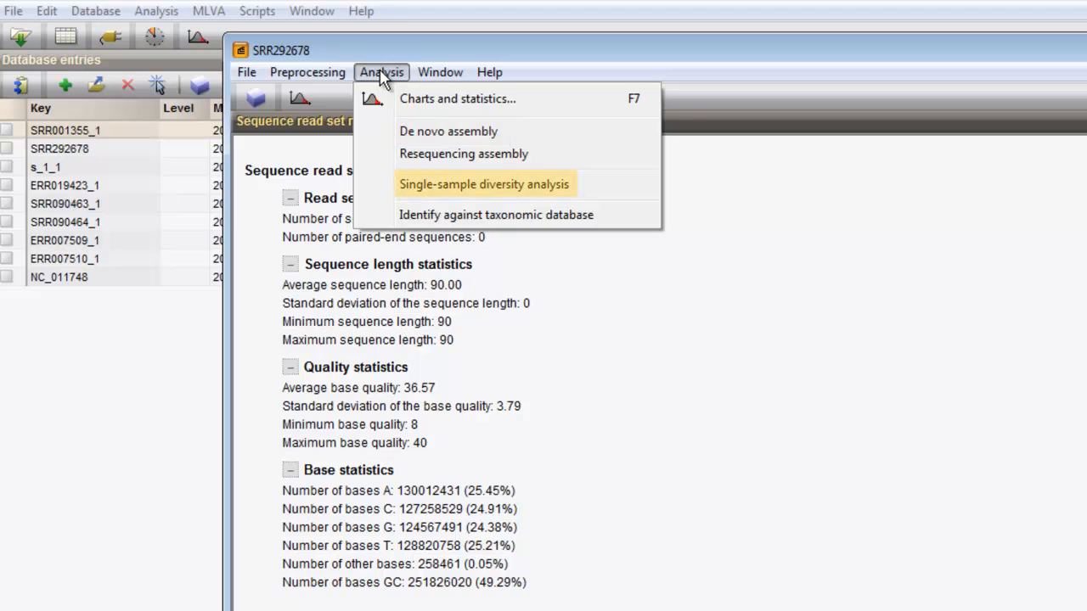
mouse_move(498, 214)
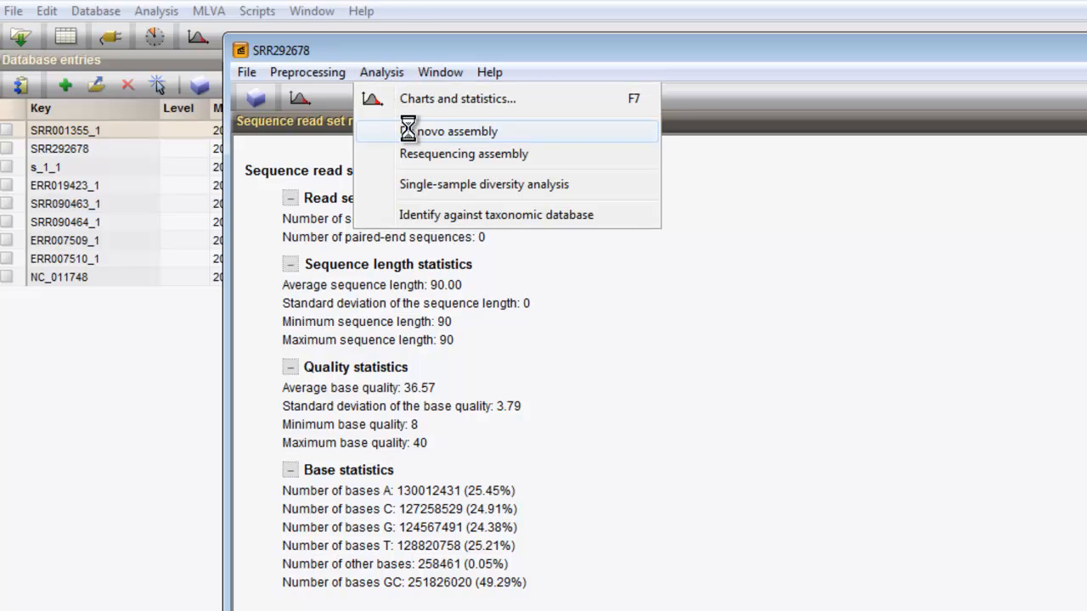
Start a de novo assembly with 'Create de novo target (Velvet)' and continue.
click(456, 131)
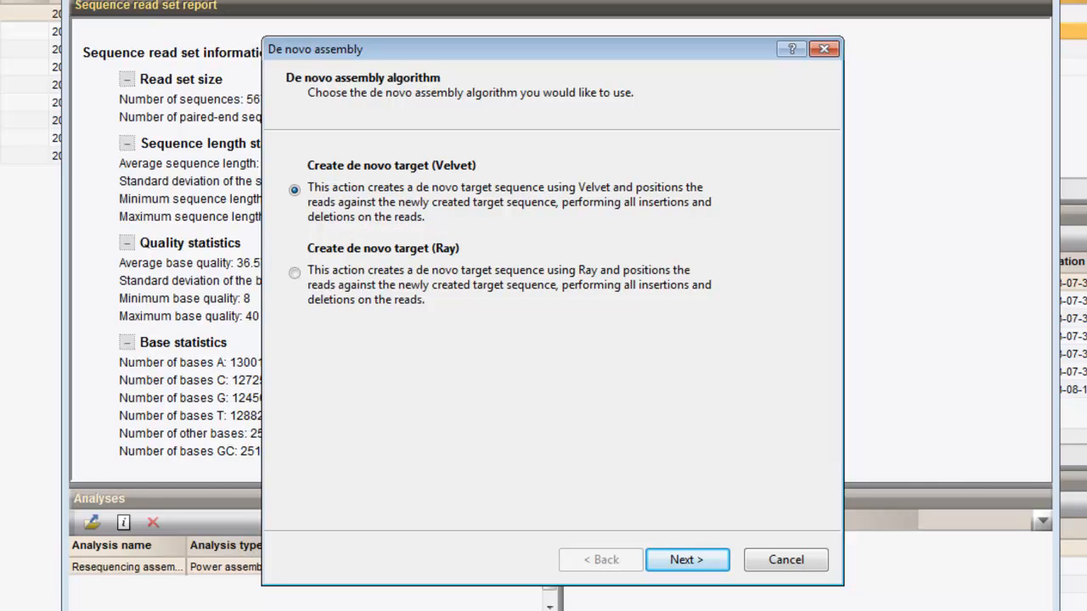
mouse_move(683, 560)
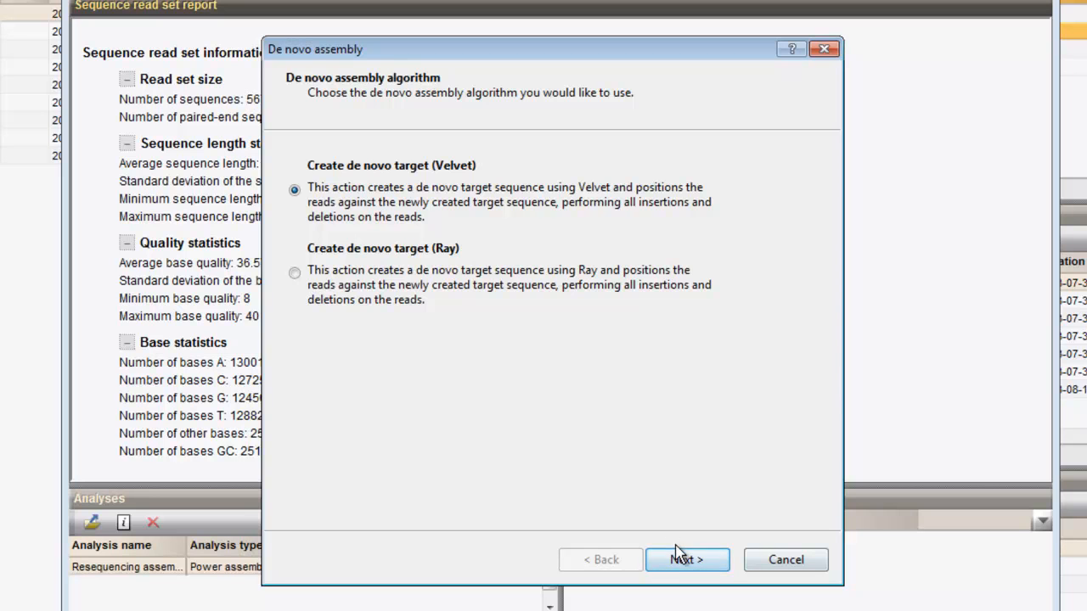
click(687, 560)
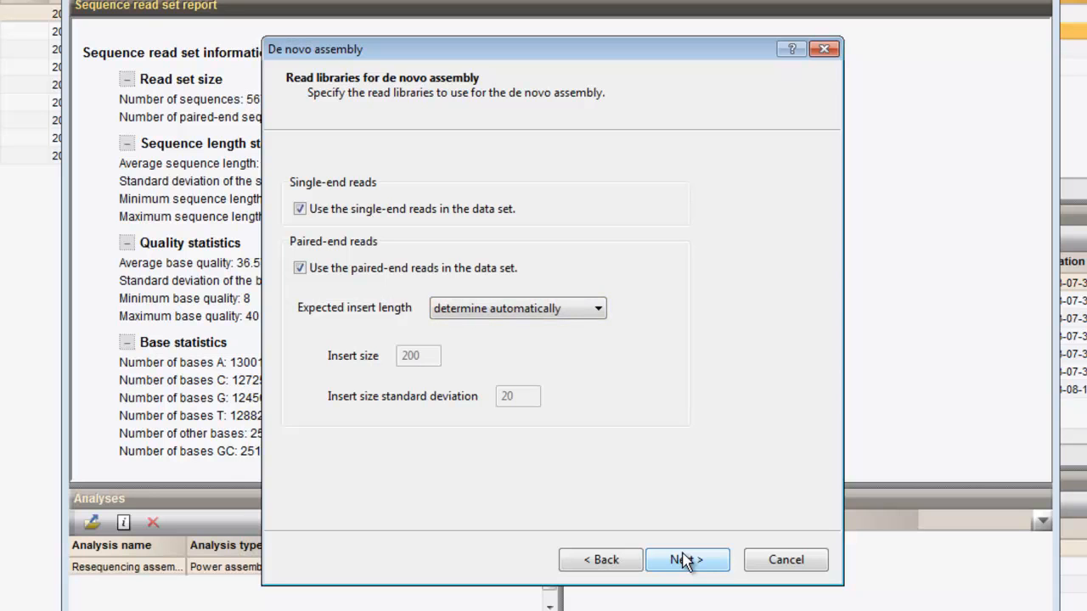
Keep default read library, coverage, alignment score and mapping assessment settings.
click(688, 559)
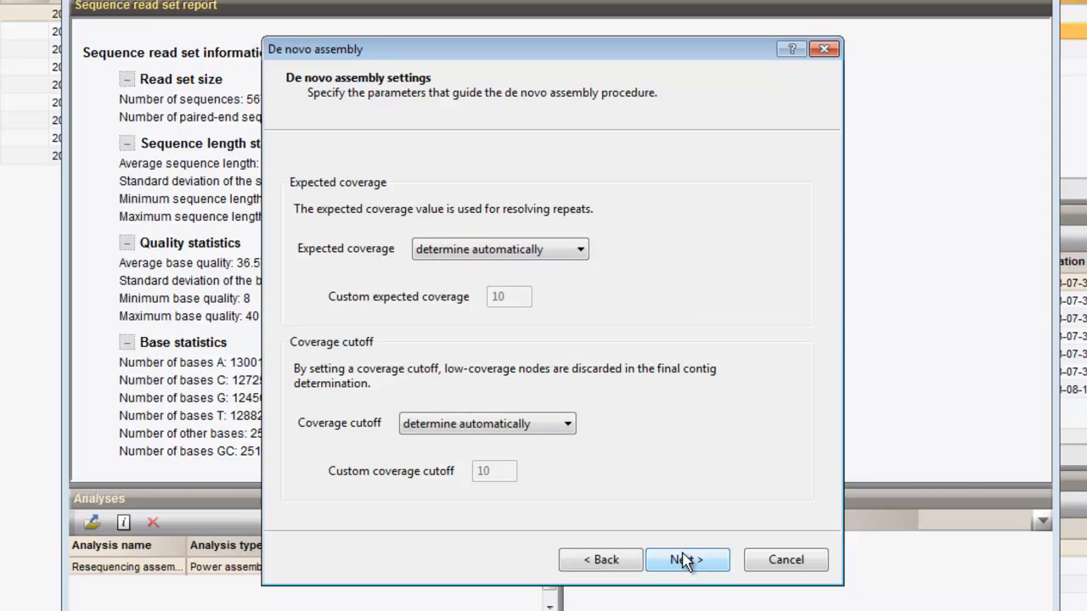
click(688, 560)
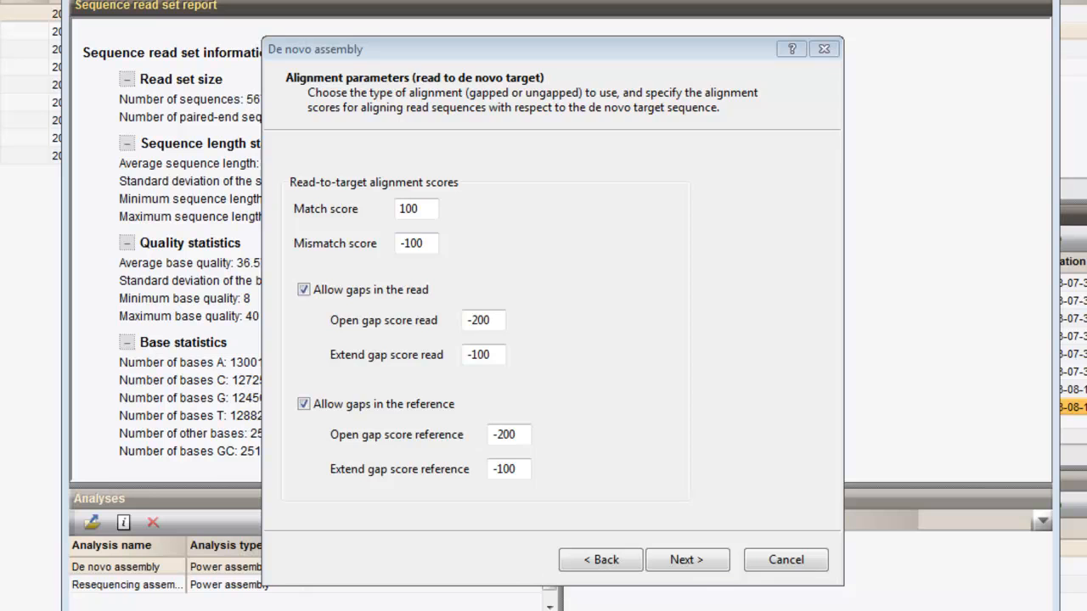
click(688, 560)
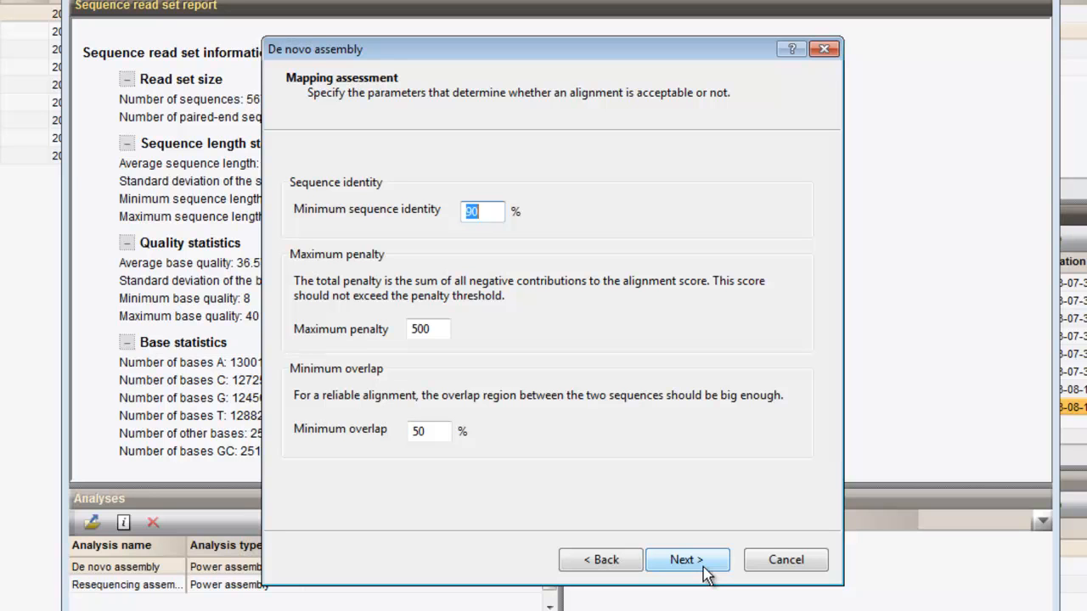
click(687, 560)
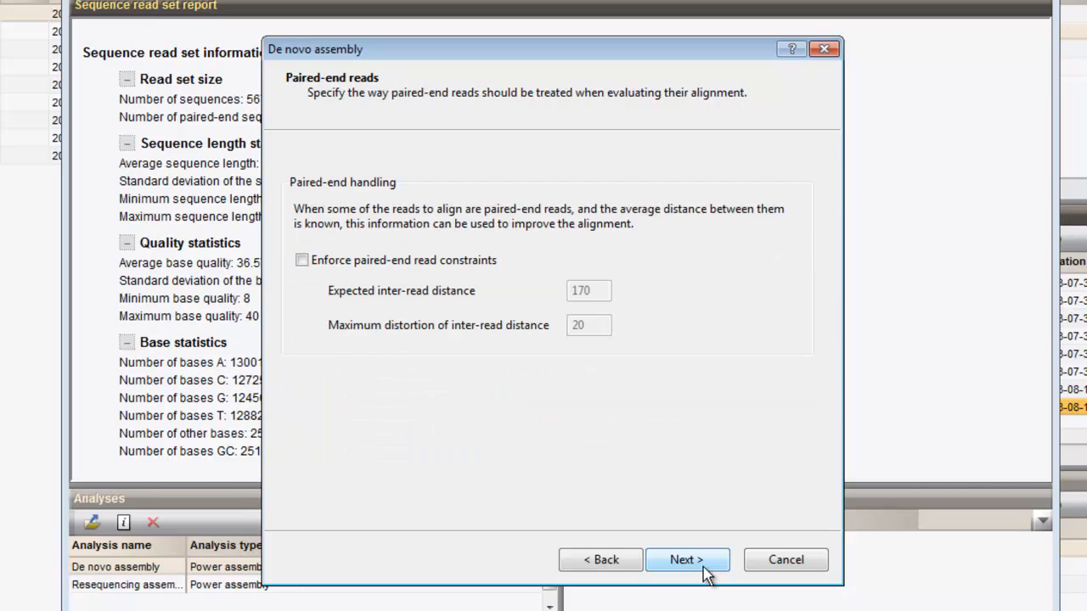
Keep default paired-end handling, 10% target quality threshold and base calling thresholds.
click(688, 559)
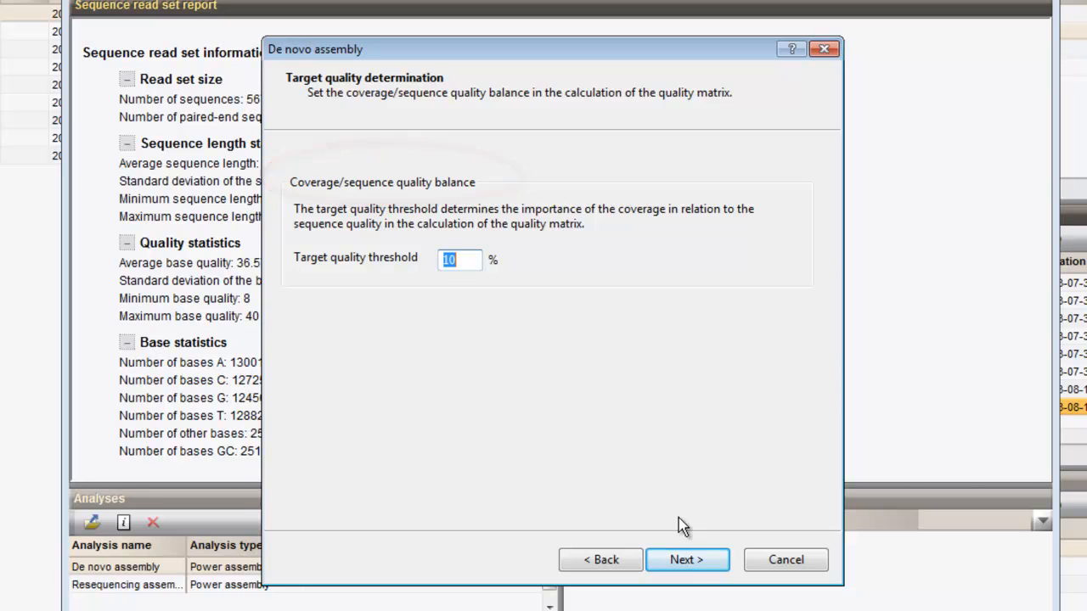
click(687, 559)
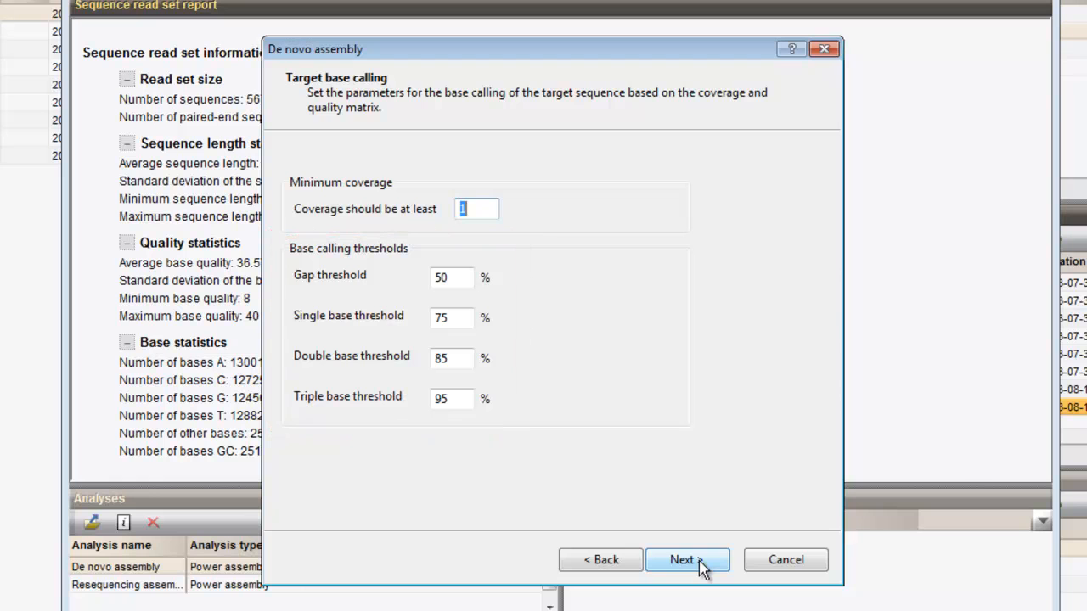
click(687, 560)
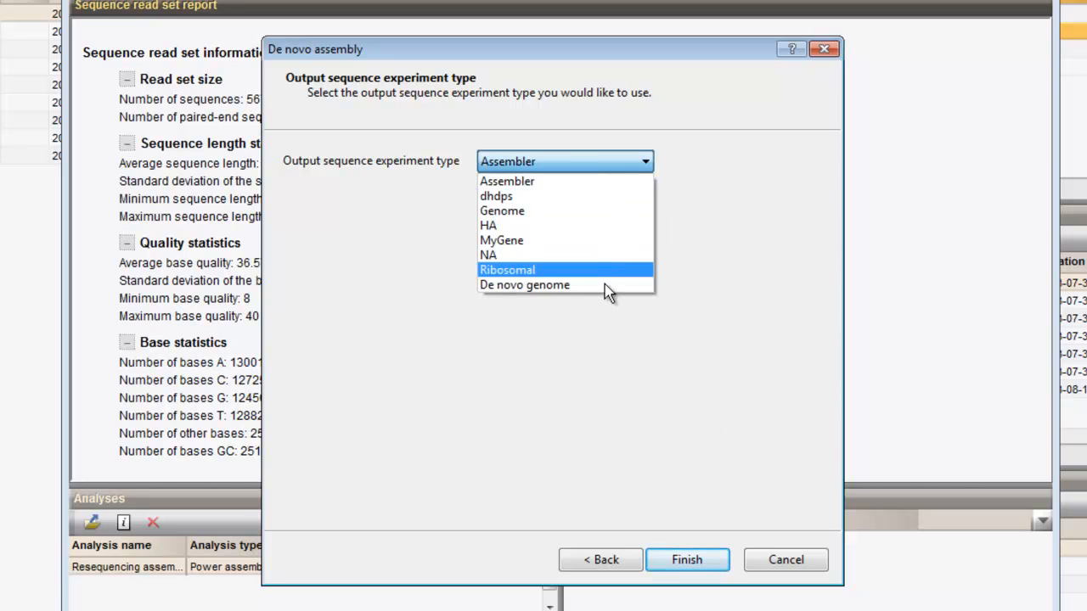
Set output type to De novo genome, finish, and confirm running in its own window.
click(525, 284)
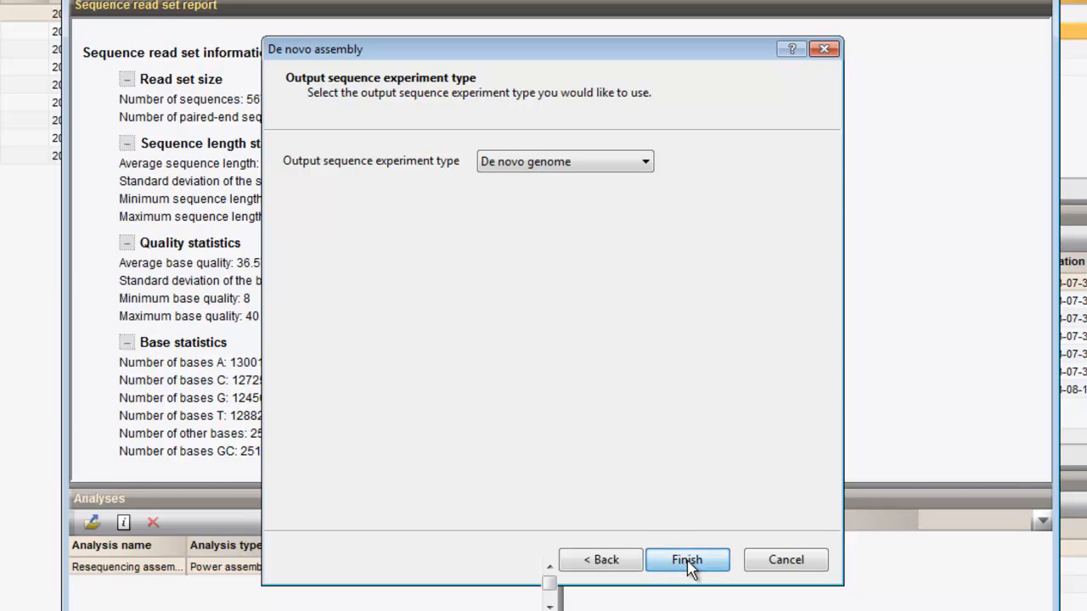
click(688, 559)
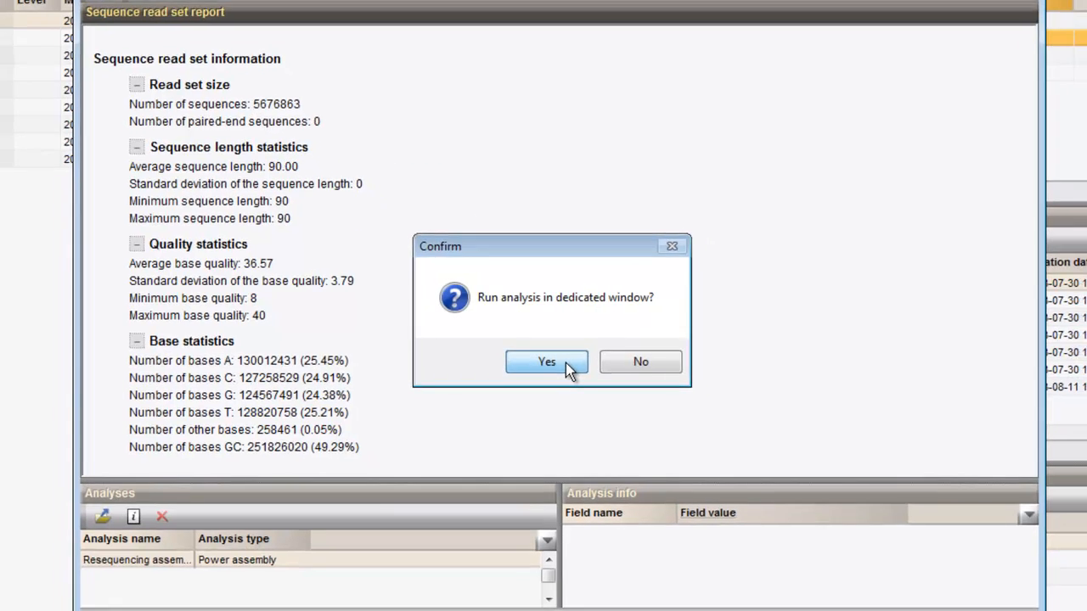
click(546, 362)
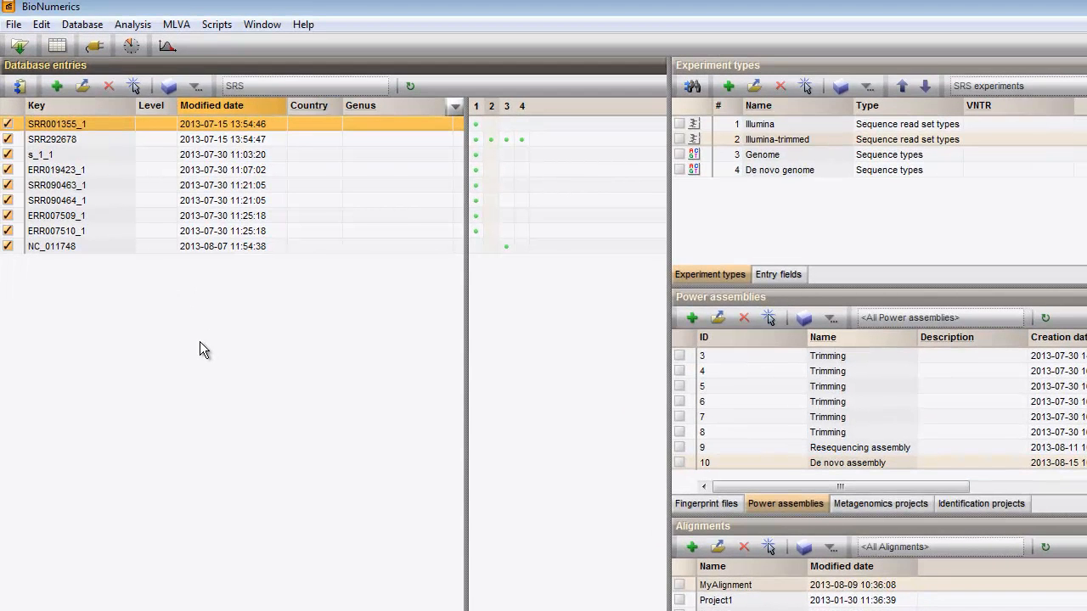
After power assembly 10 saves, show Analysis menu options for read set types.
click(131, 24)
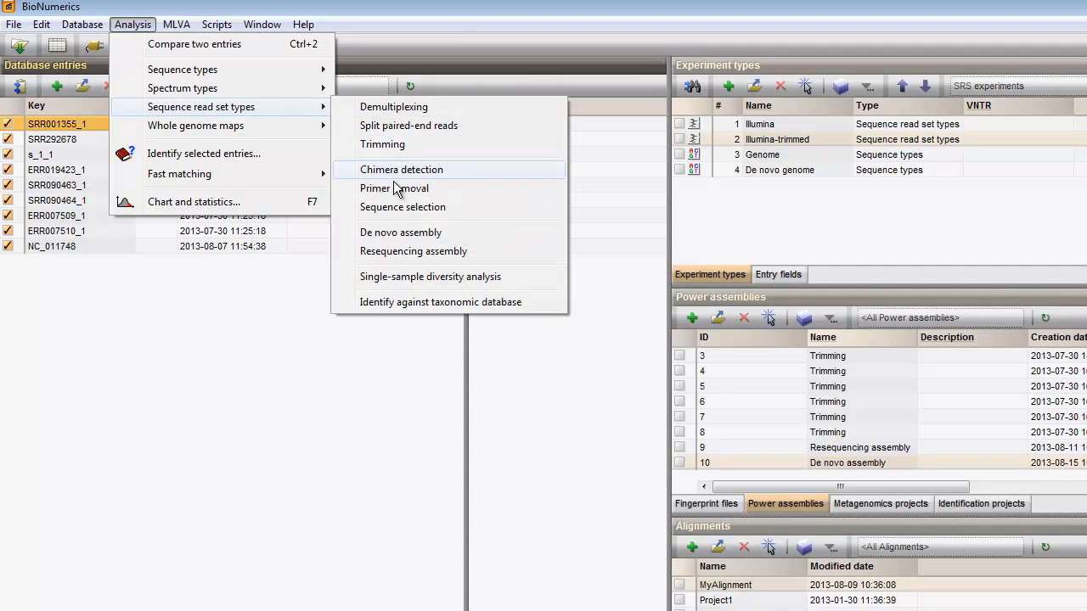
mouse_move(407, 235)
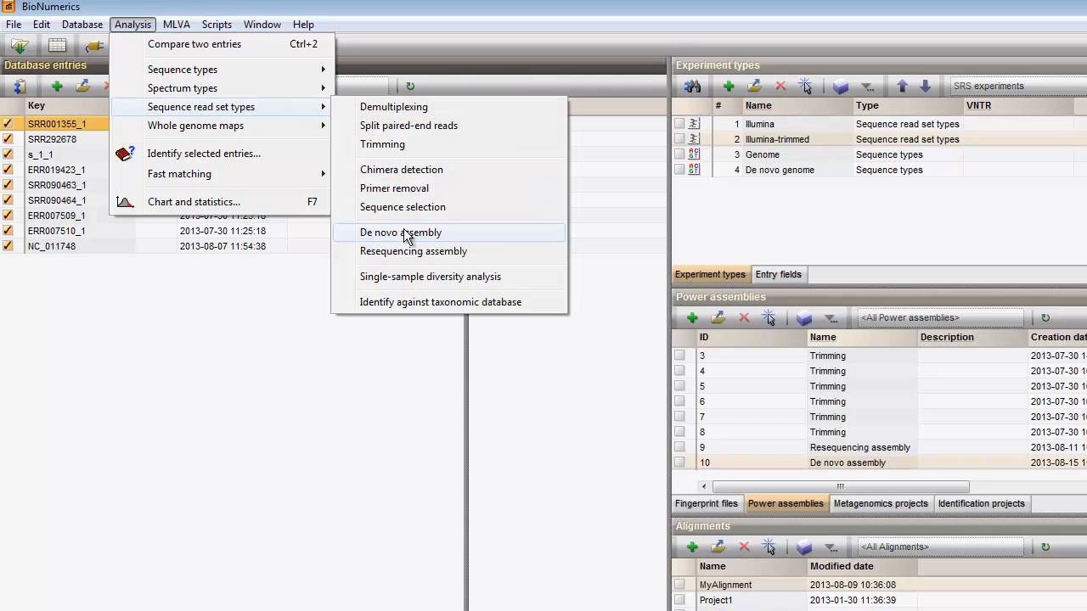